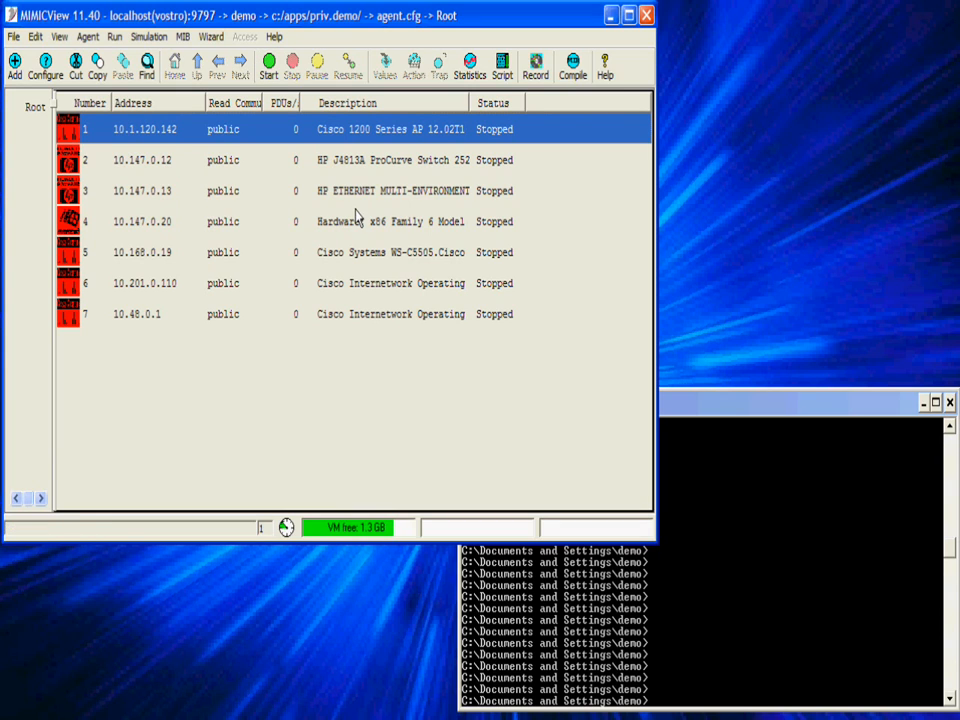
Start the Cisco 1200 Series AP agent, query 10.1.120.142 sysDescr.0 with snmpget, then stop it.
click(266, 62)
text(snmpget -v 1 -c public 45.0.0.2 sysDescr.0)
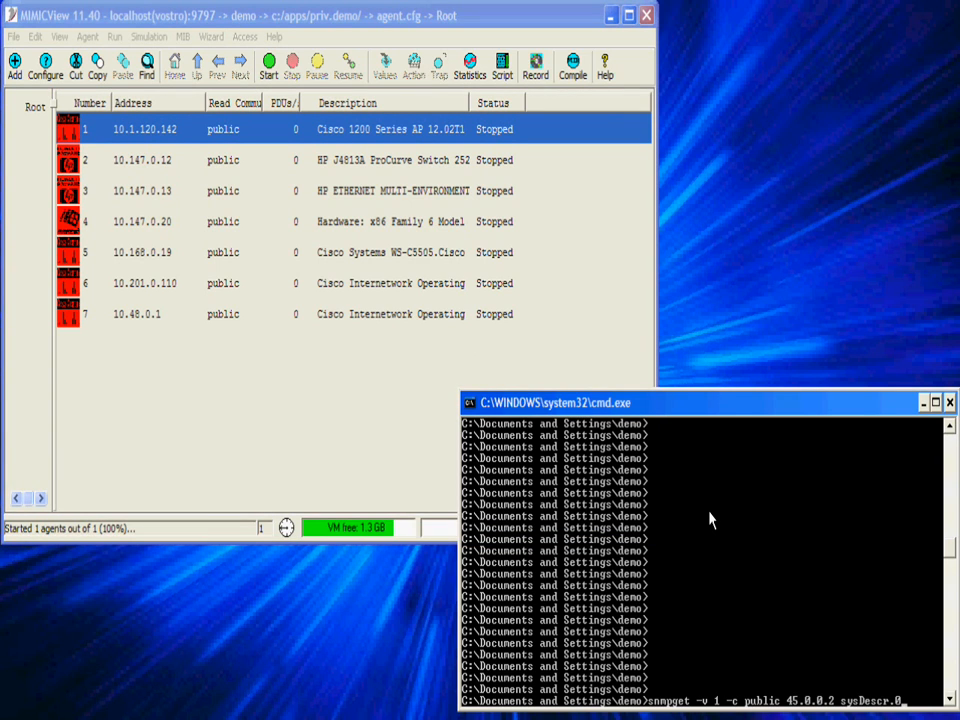
click(267, 60)
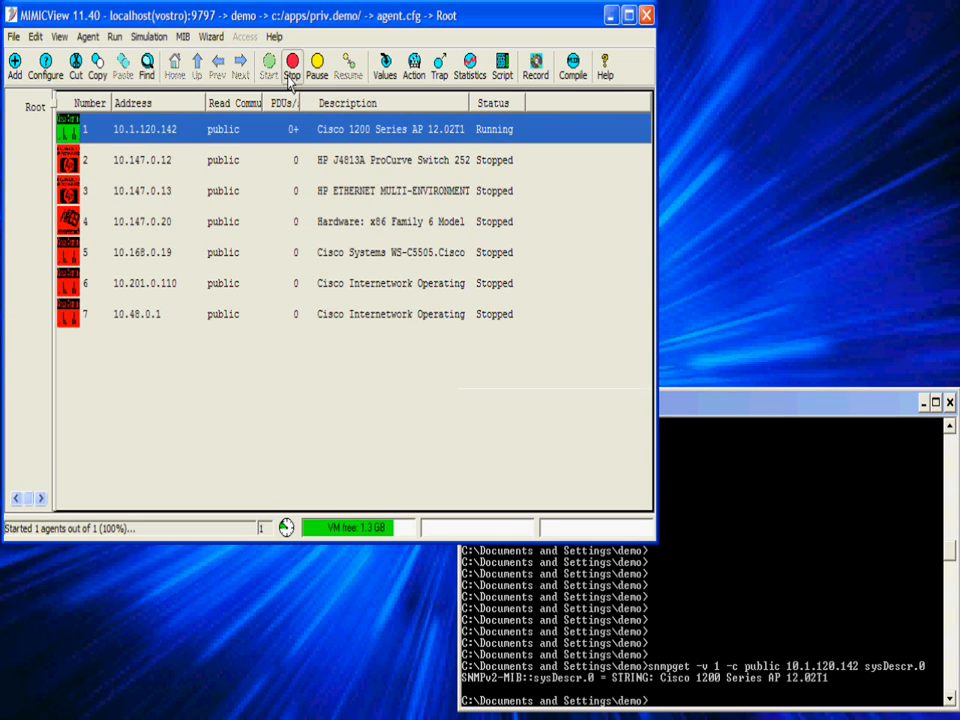
click(294, 60)
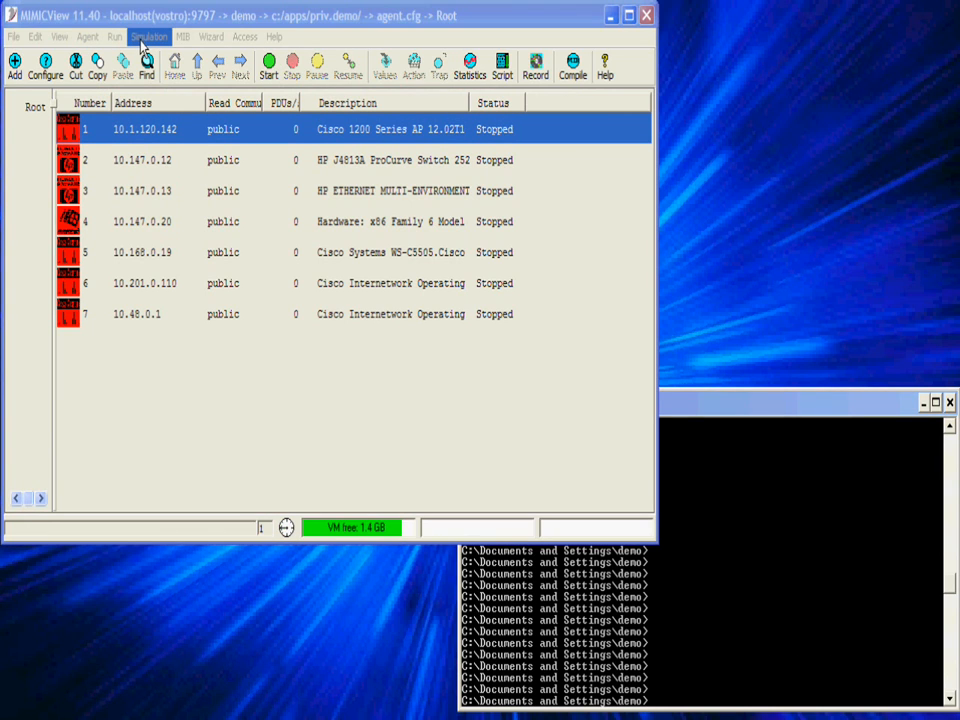
click(157, 37)
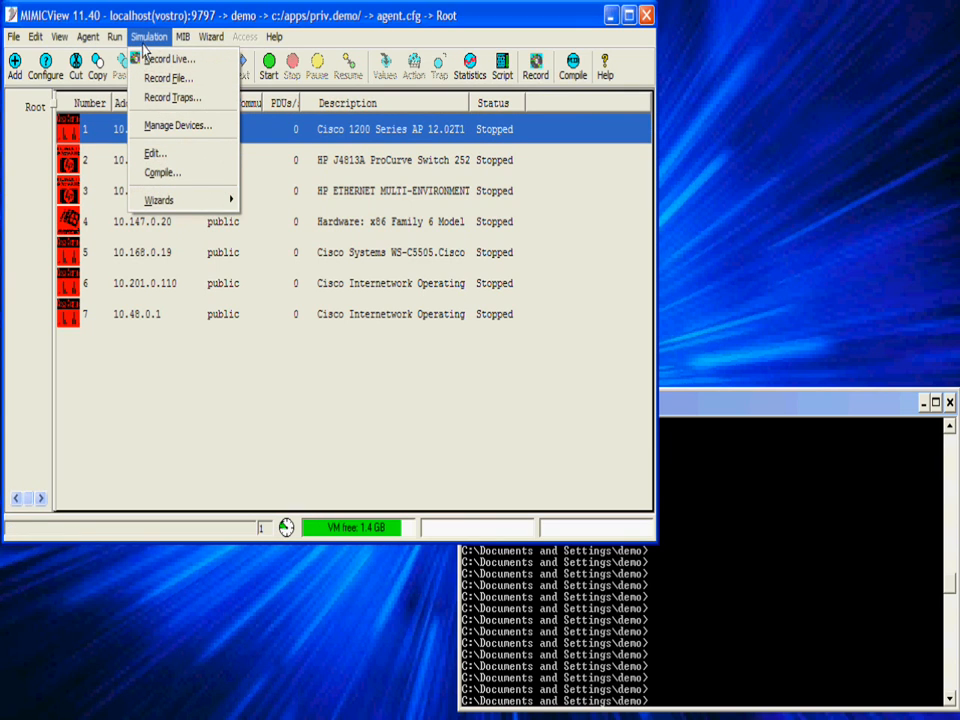
click(198, 125)
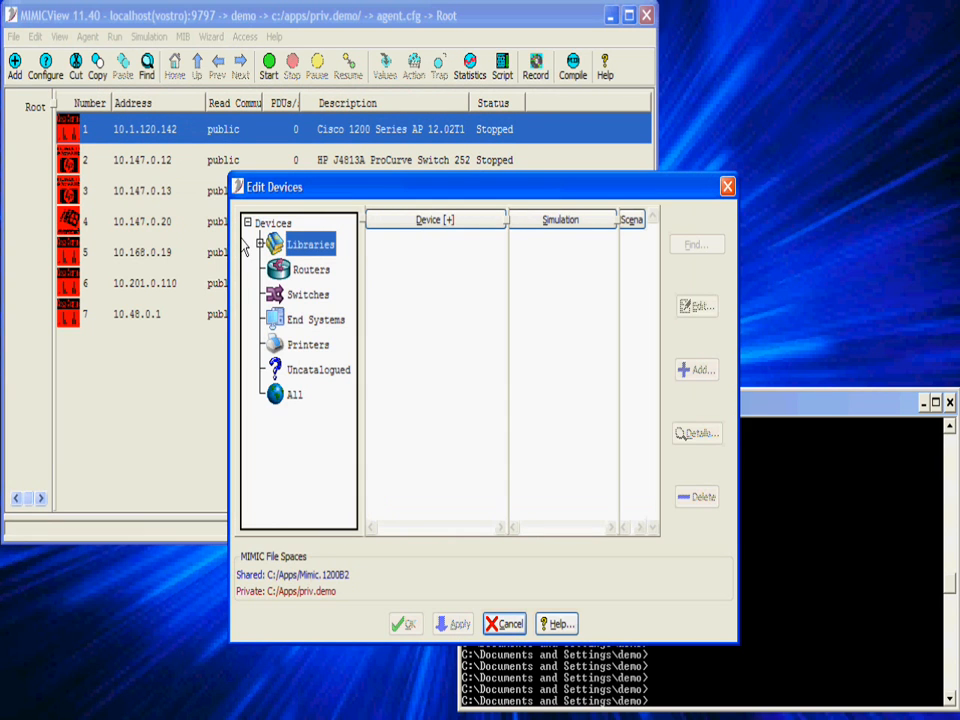
click(262, 243)
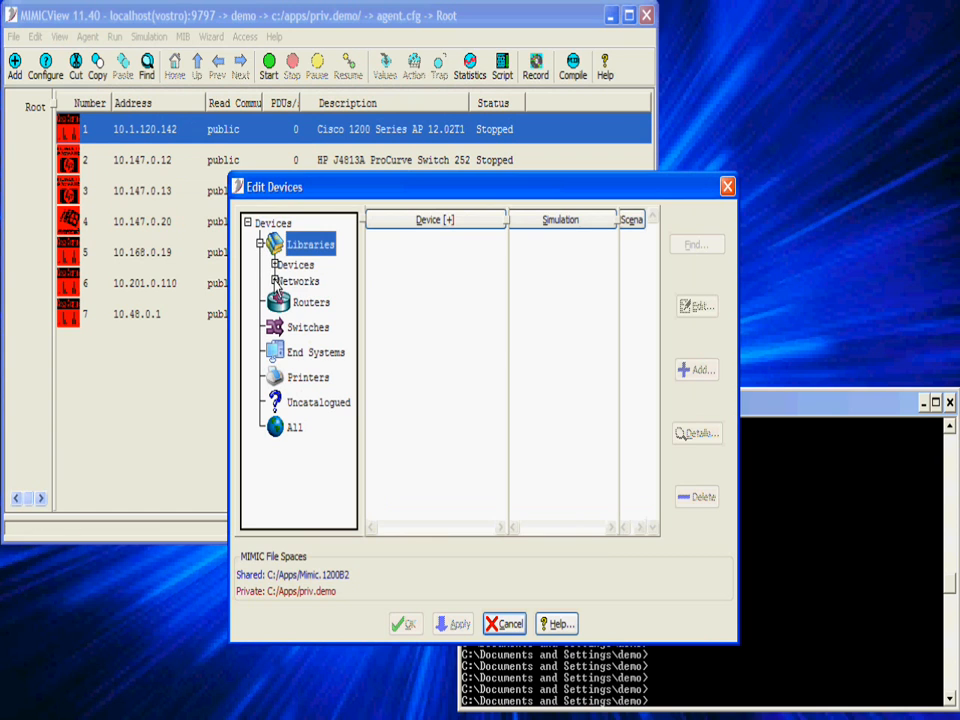
click(276, 281)
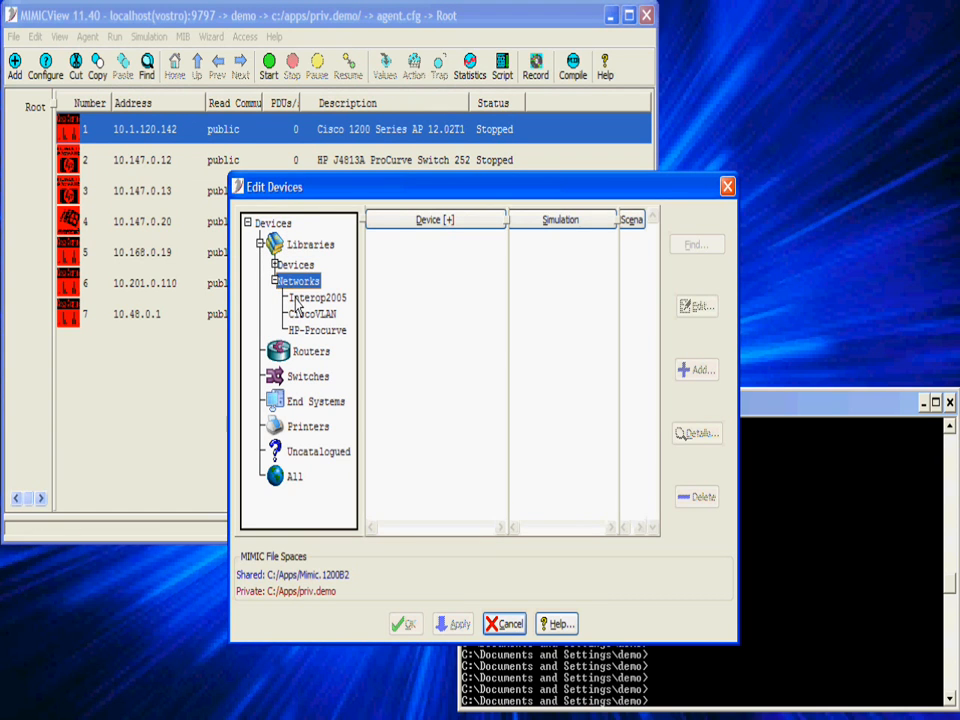
click(316, 314)
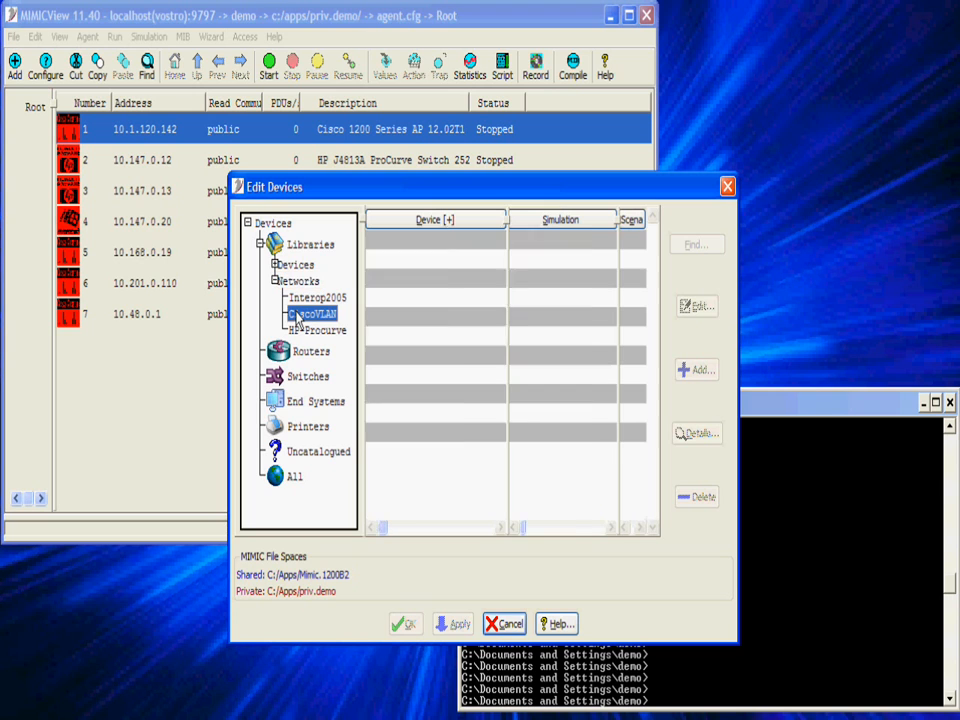
click(318, 330)
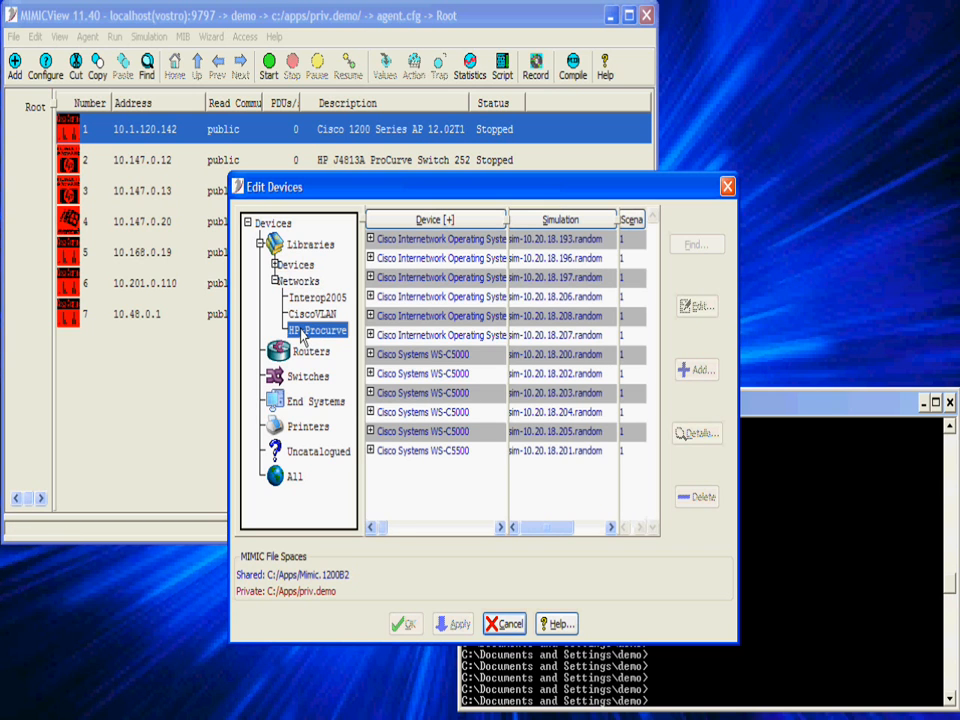
click(318, 330)
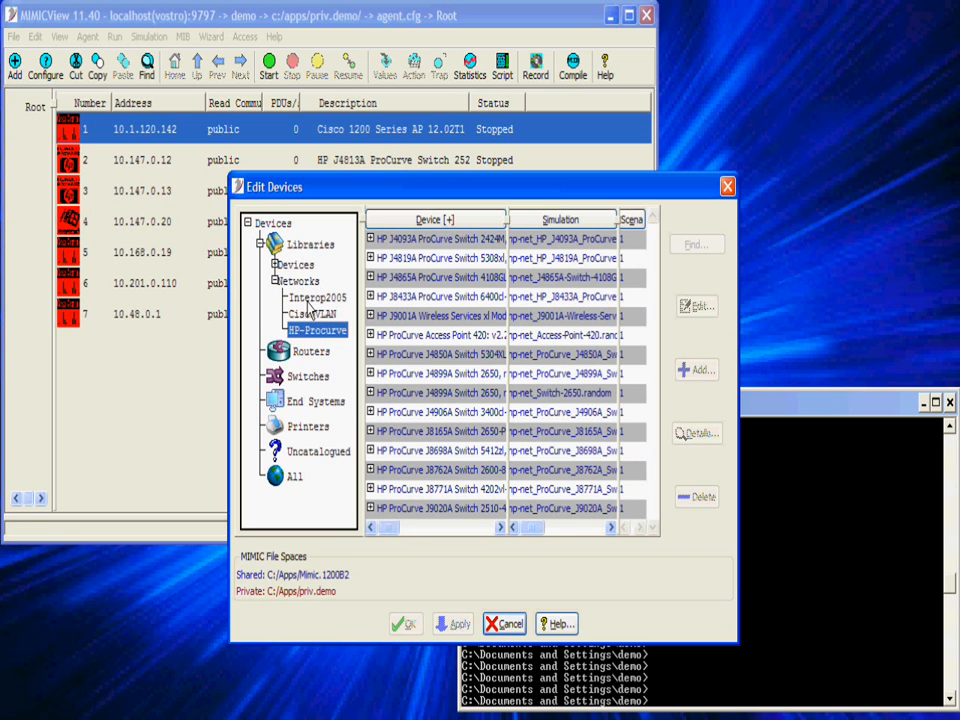
click(317, 297)
text(snmpget -v 1 -c public 10.1.120.142 sysDescr.0)
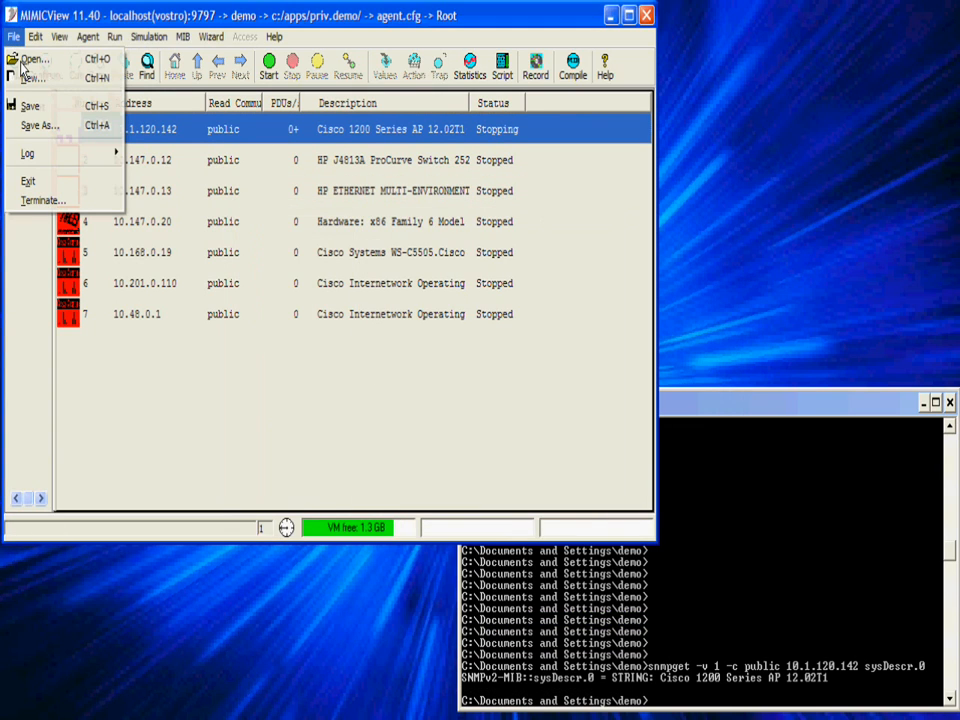
Load ciscovlan1.cfg for all agents, giving twelve stopped Cisco agents on 10.20.18.x.
click(35, 57)
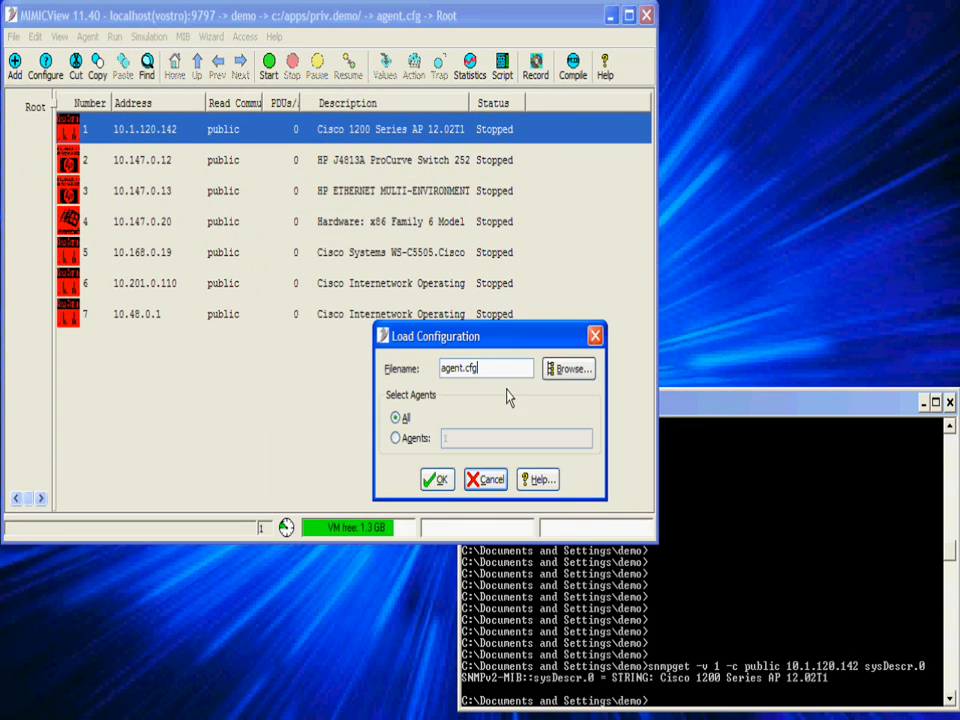
click(568, 368)
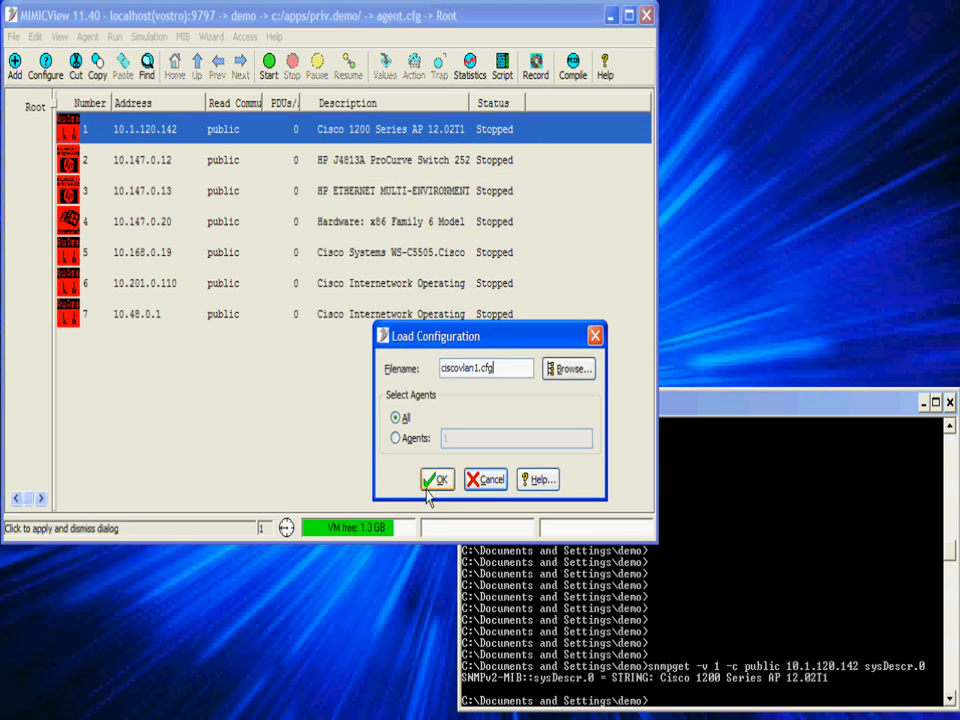
click(436, 479)
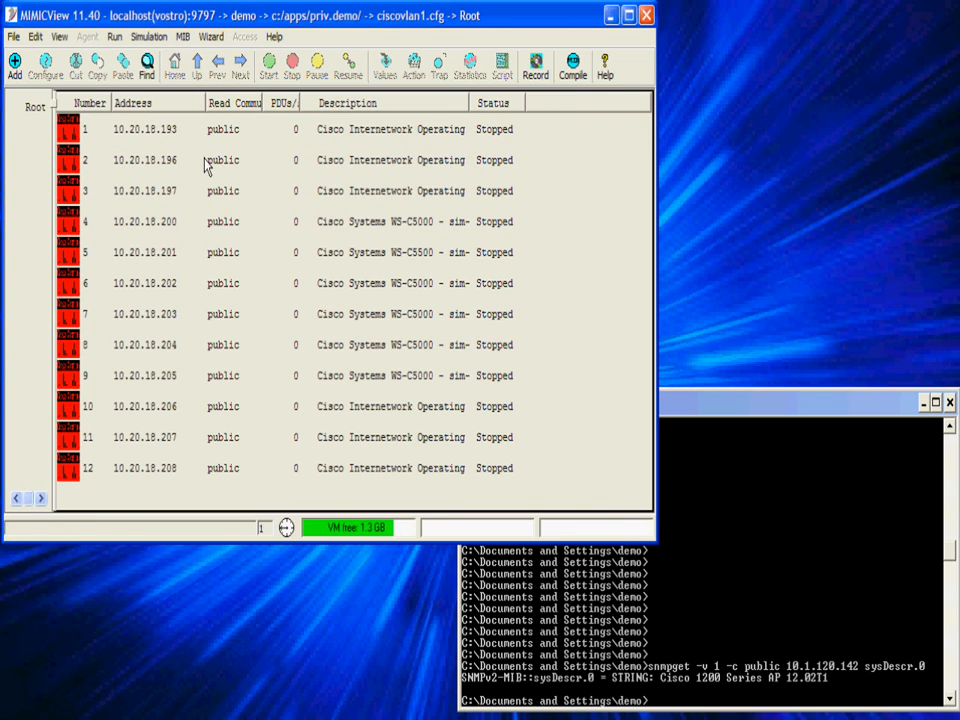
Start agent 1 at 10.20.18.193 and query its sysDescr.0 with snmpget.
click(90, 128)
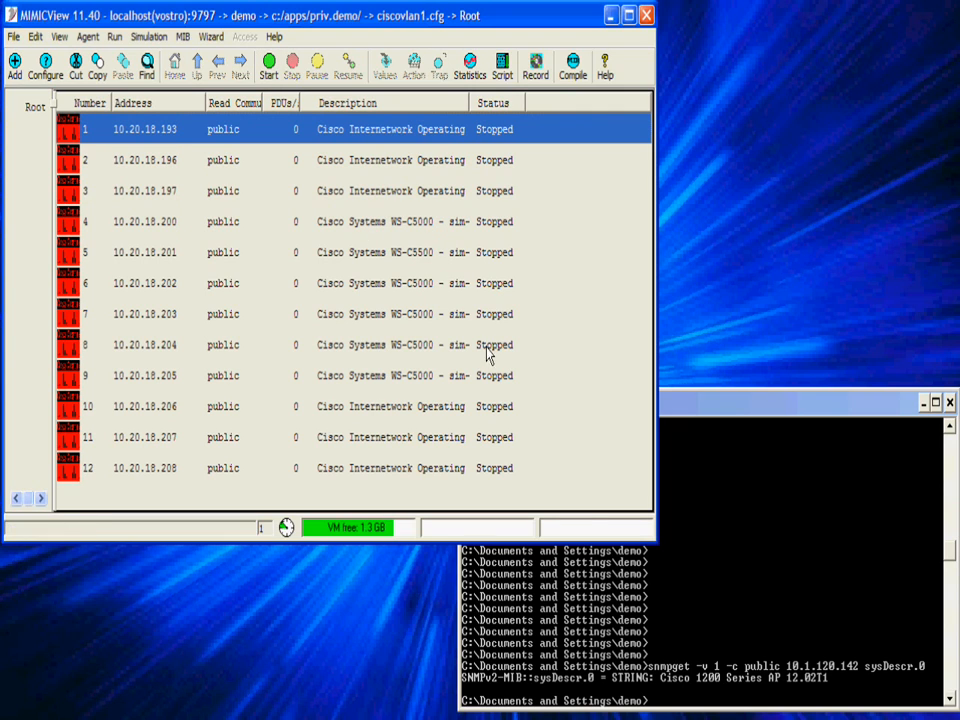
click(268, 60)
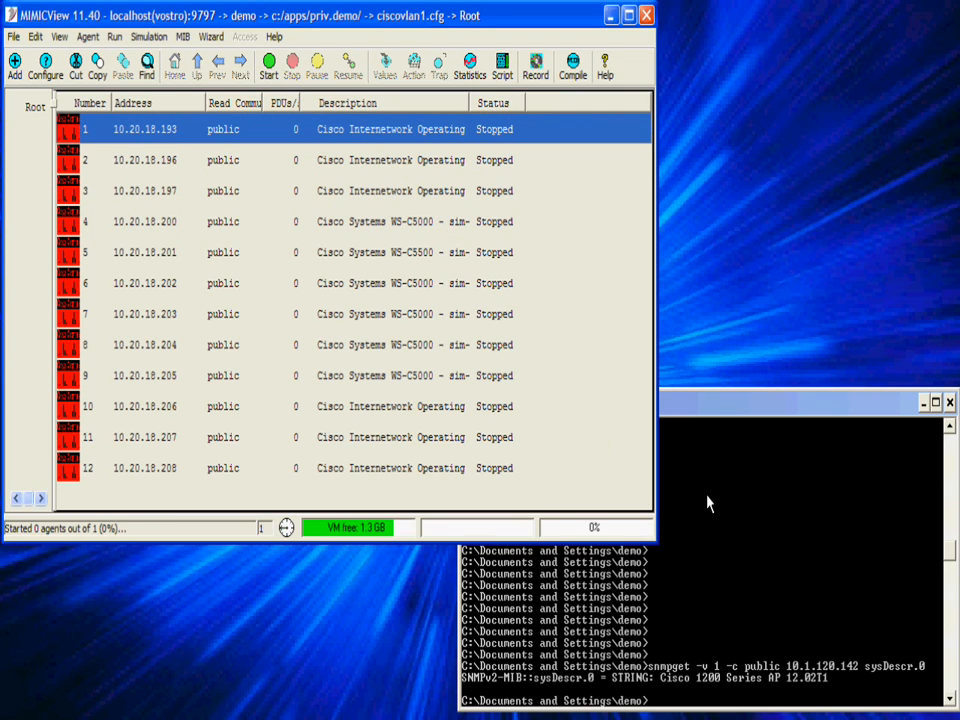
click(267, 60)
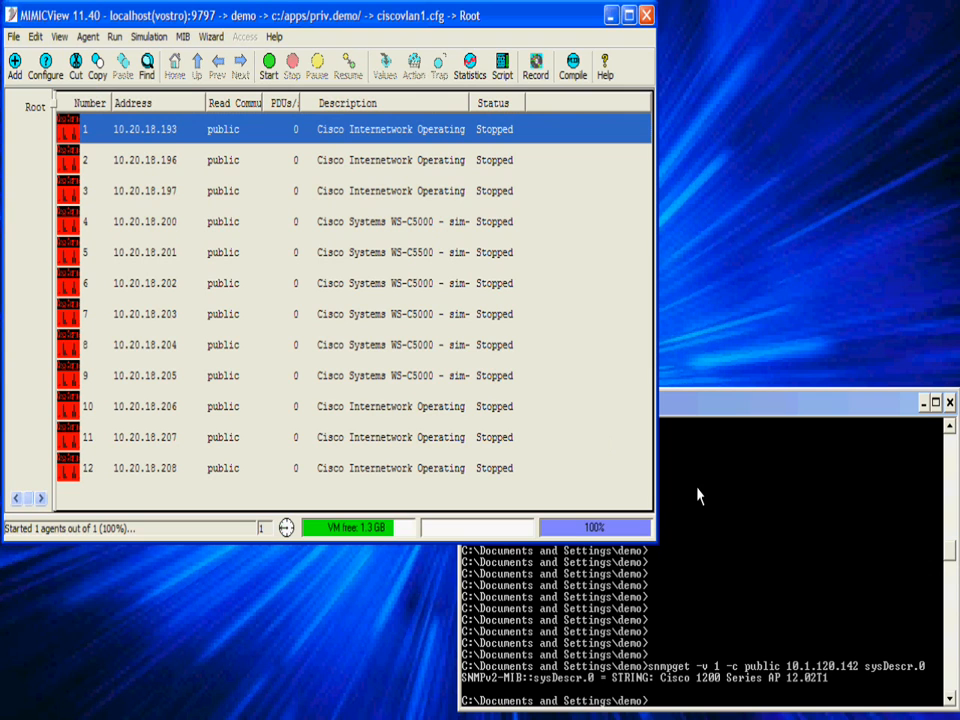
click(267, 60)
text(snmpget -v 1 -c public 10.20.18.193 sysDescr.0)
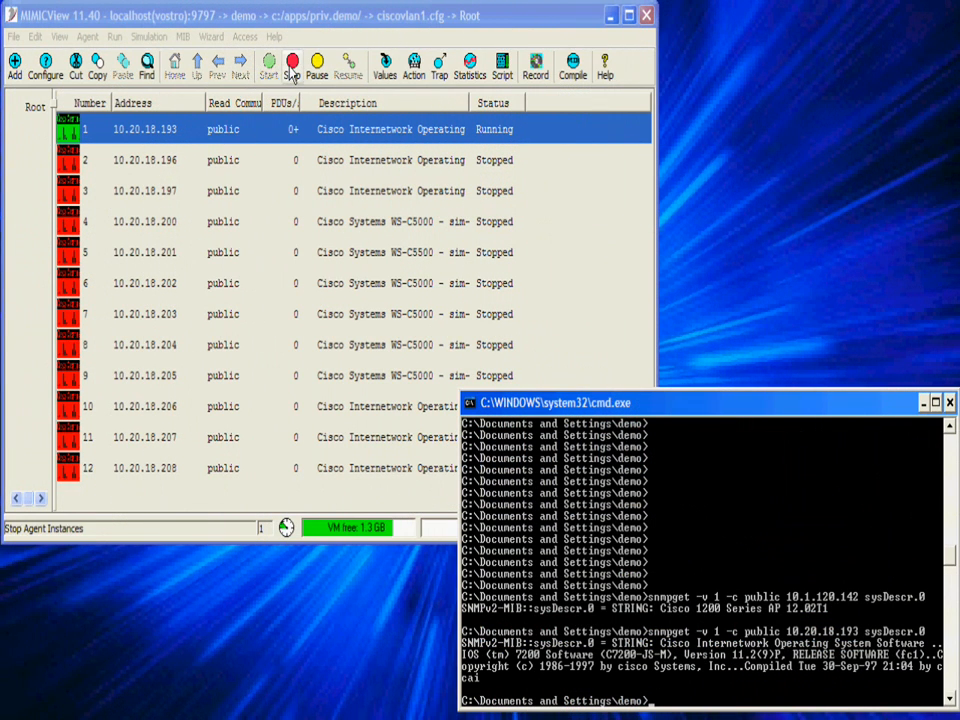
Stop the Cisco agent, clear all agents with a new configuration, and load hp-procurve-net.cfg.
click(293, 62)
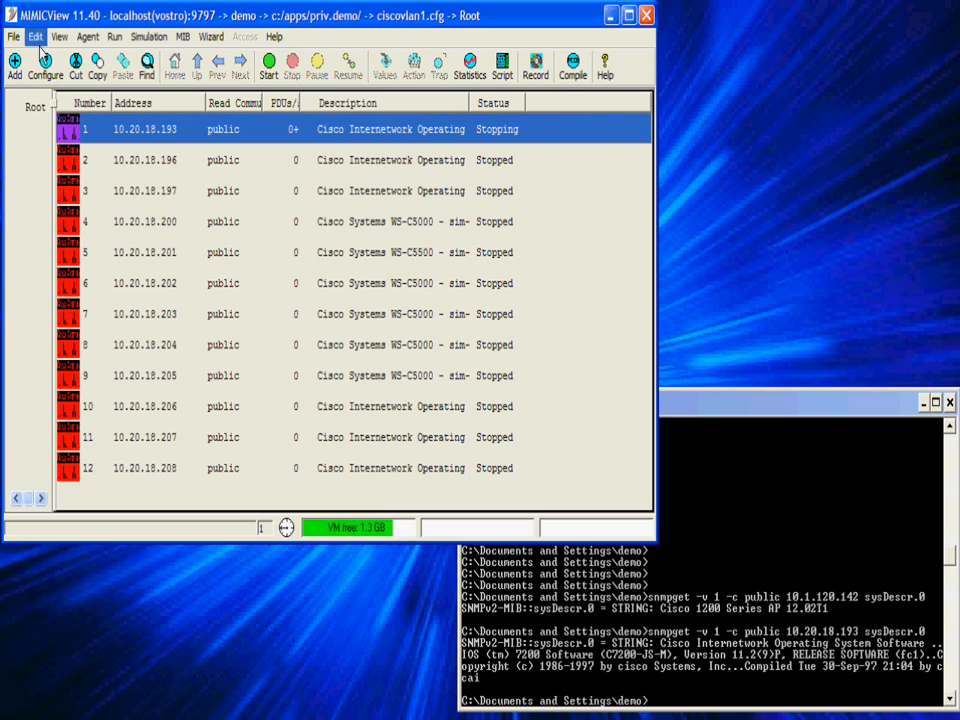
click(14, 40)
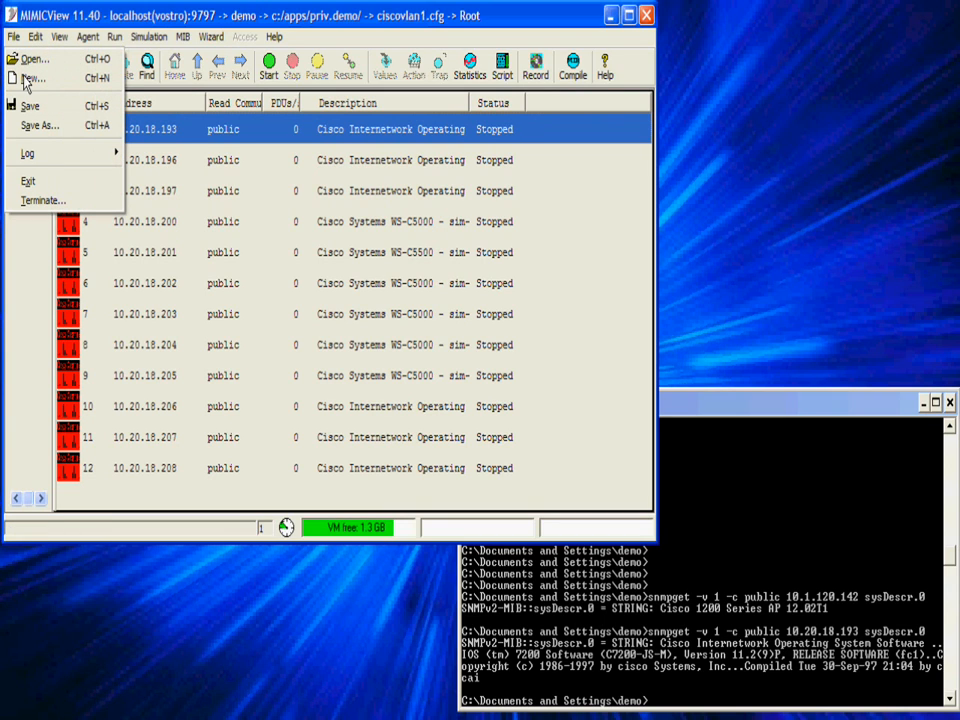
click(30, 77)
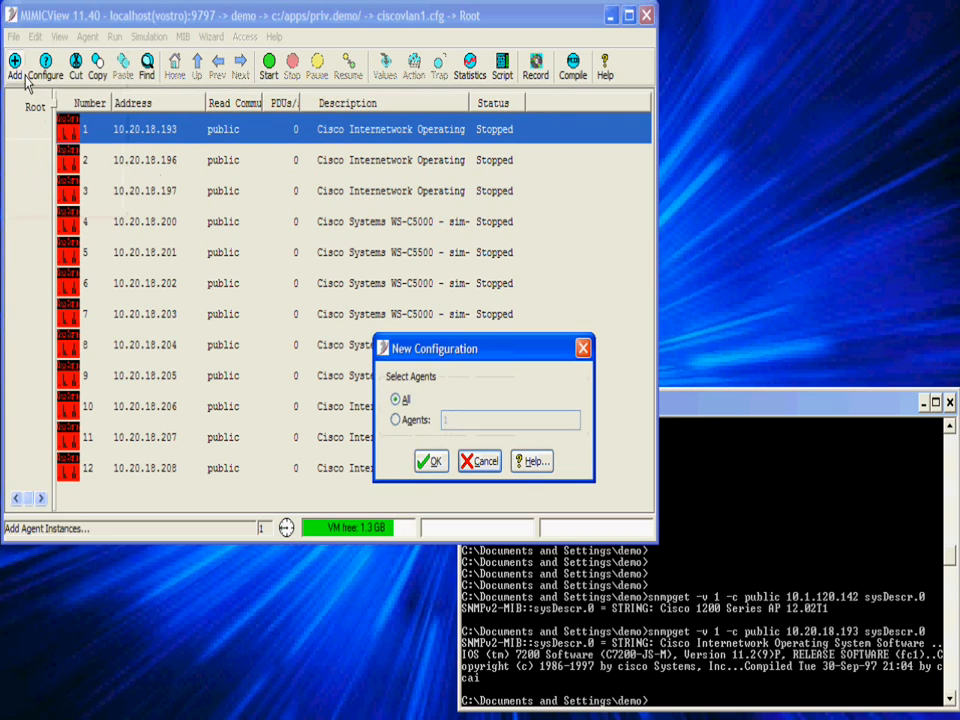
click(428, 460)
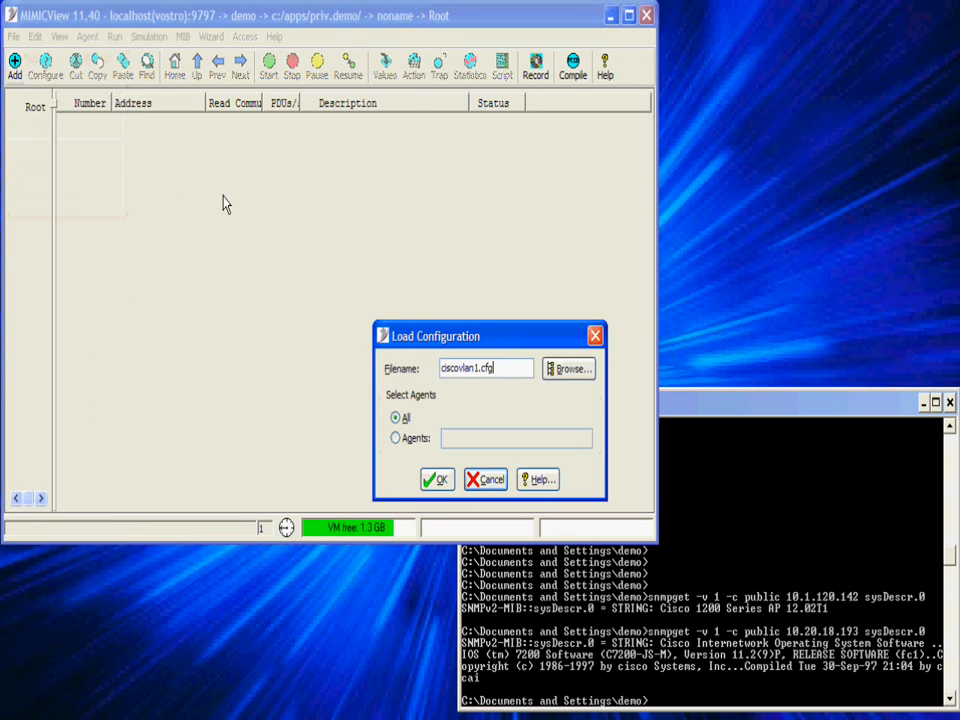
click(569, 368)
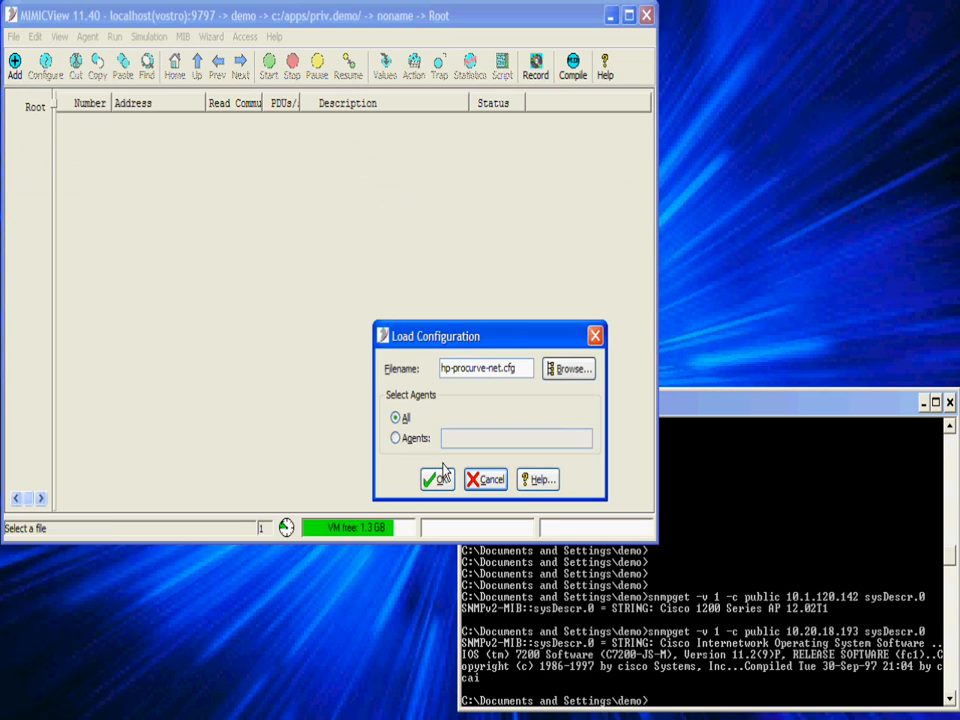
click(435, 479)
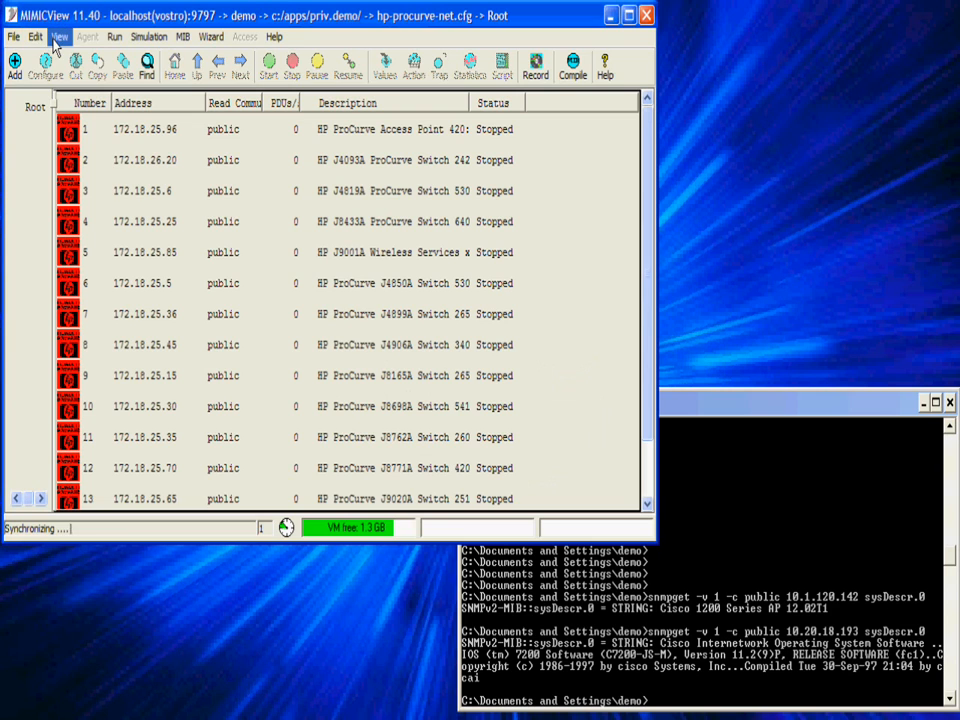
Switch the agent view to the Classic icon grid.
click(62, 39)
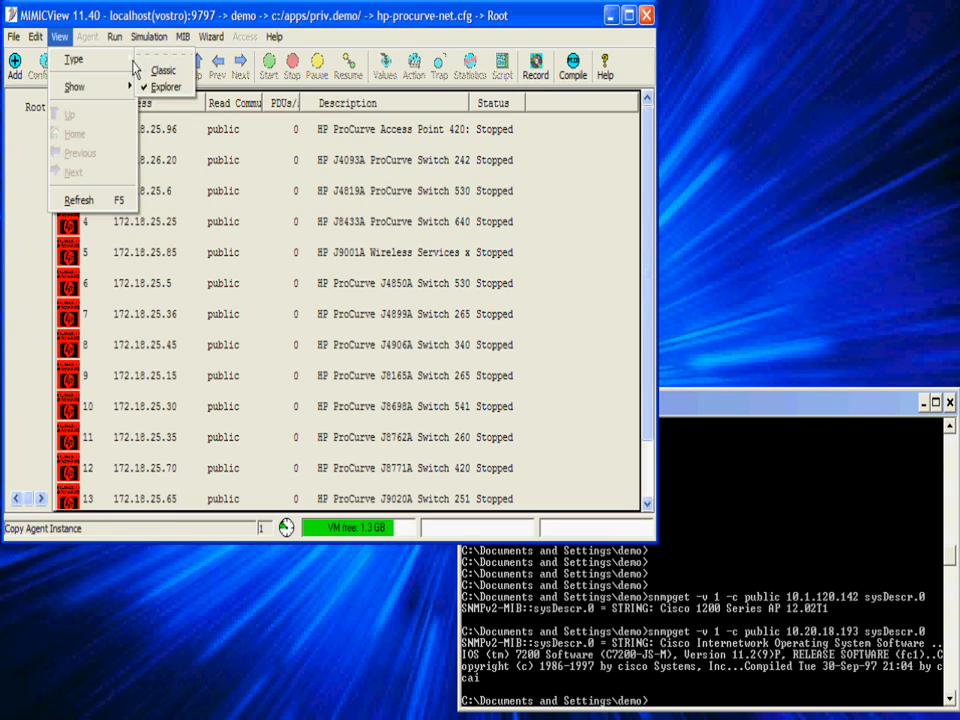
click(165, 75)
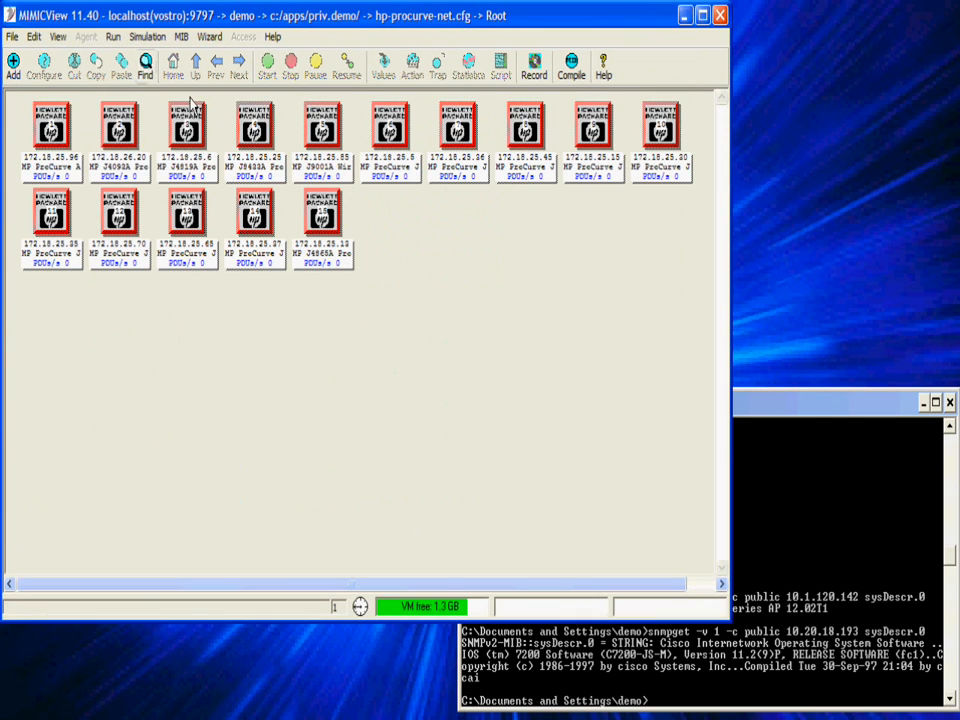
mouse_move(738, 516)
text(snmpget -v 1 -c public 172.18.25.96 sysDescr.0)
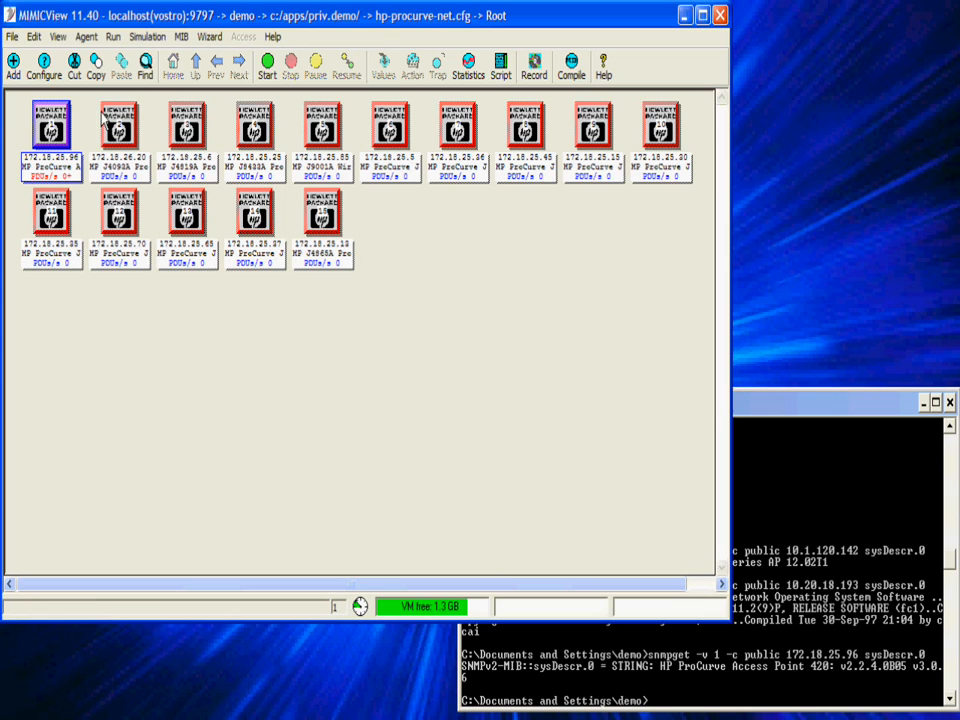
Load interopnet2005.cfg and select the Summit agent at 45.0.0.2.
click(14, 37)
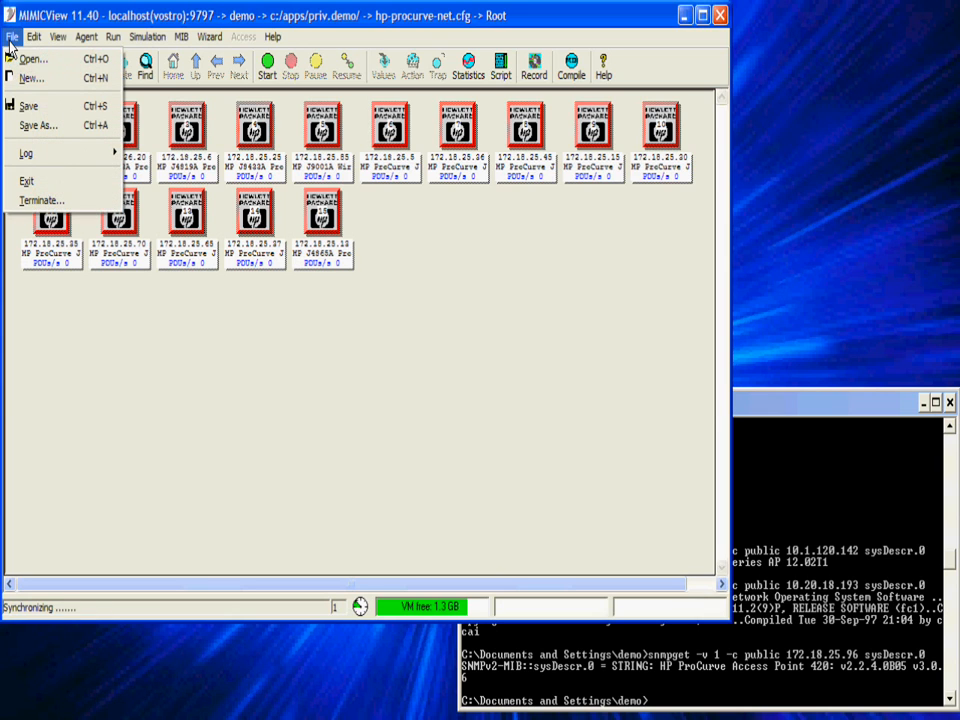
click(27, 58)
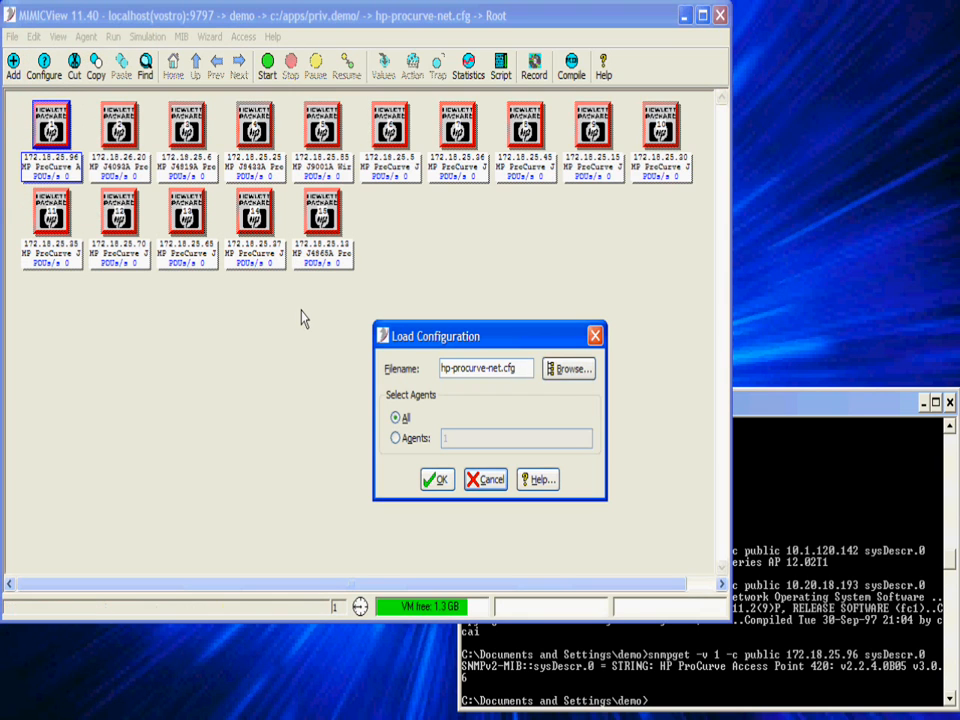
click(570, 368)
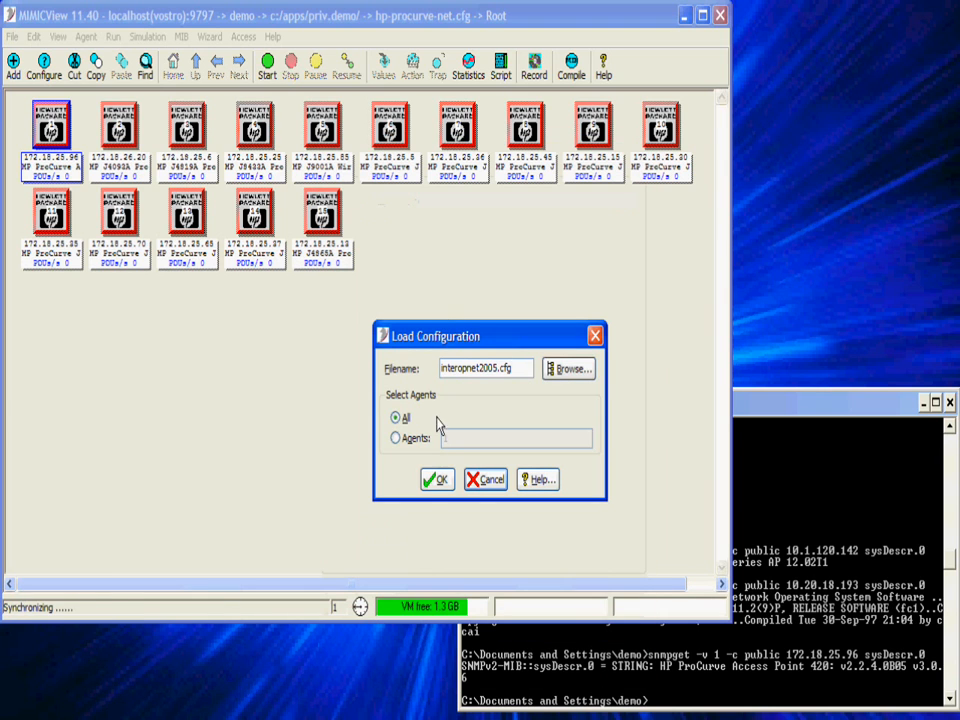
click(435, 479)
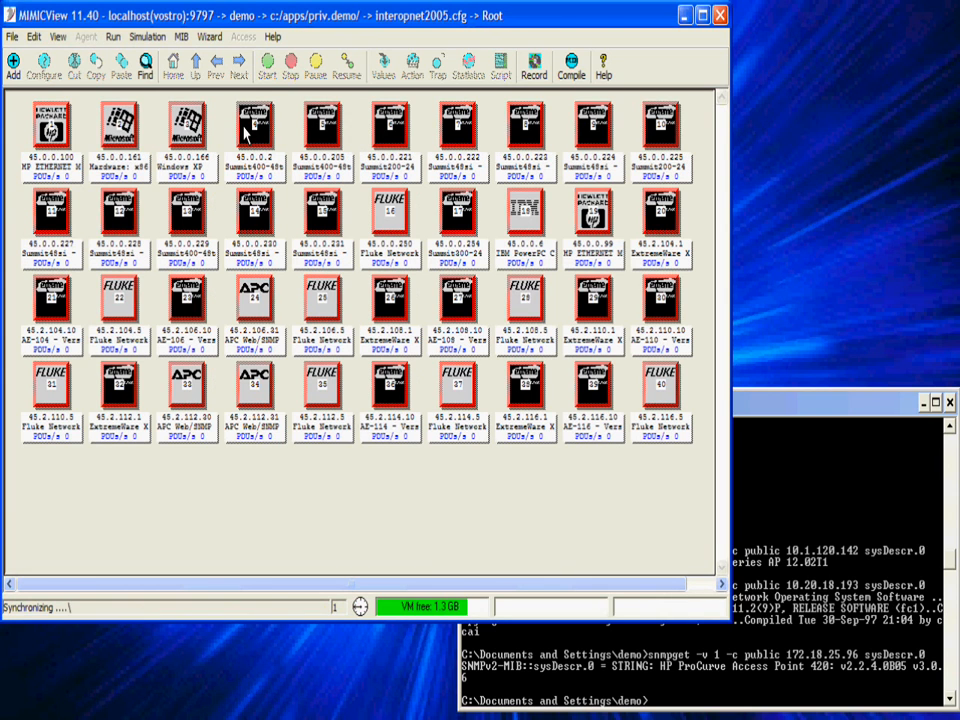
click(254, 125)
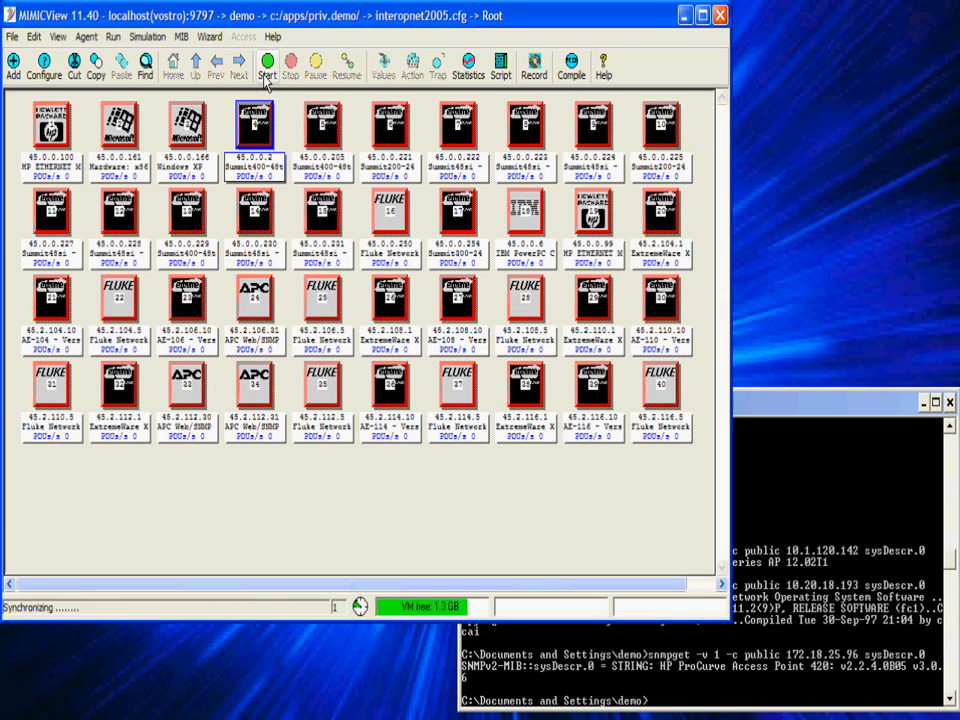